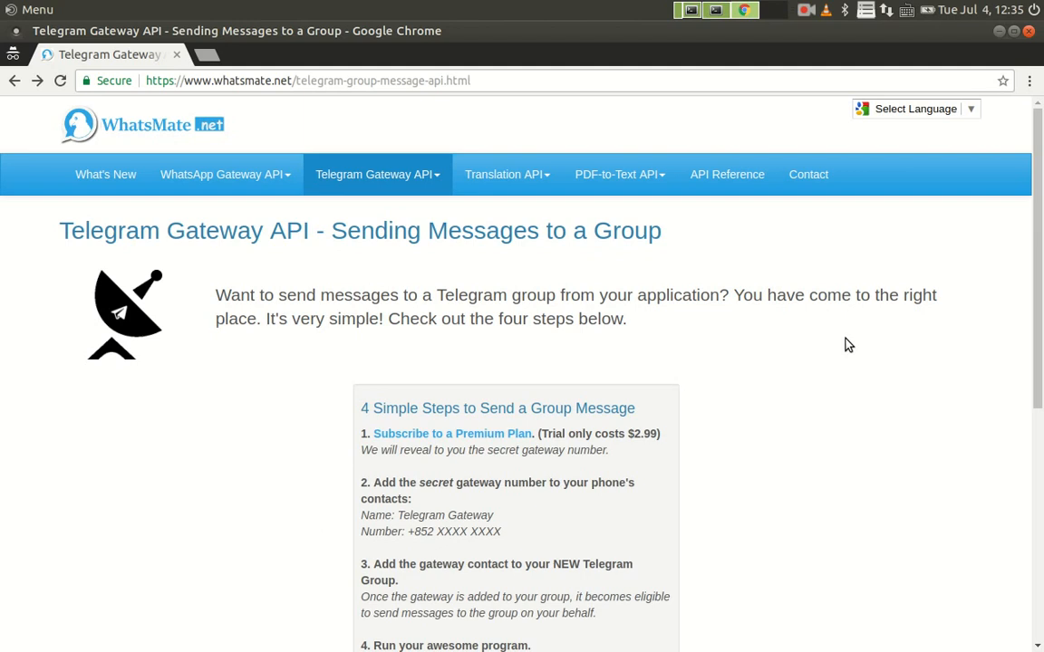
# Step: Scroll the WhatsMate Telegram Gateway page down to the '4 Simple Steps to Send a Group Message' box
pyautogui.scroll(-3)
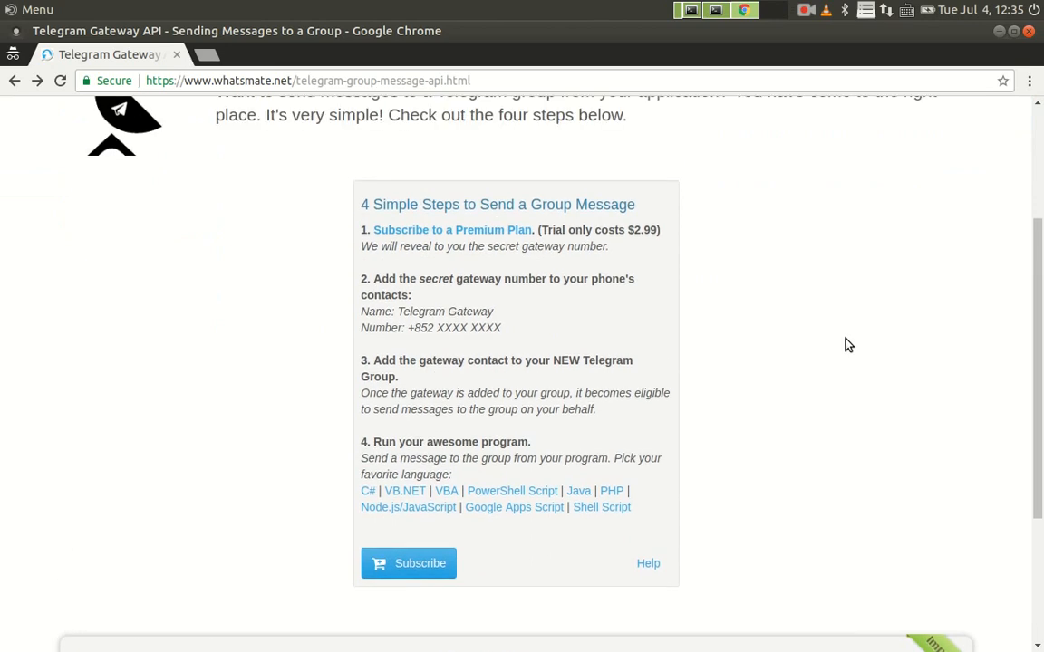
pyautogui.moveTo(378, 506)
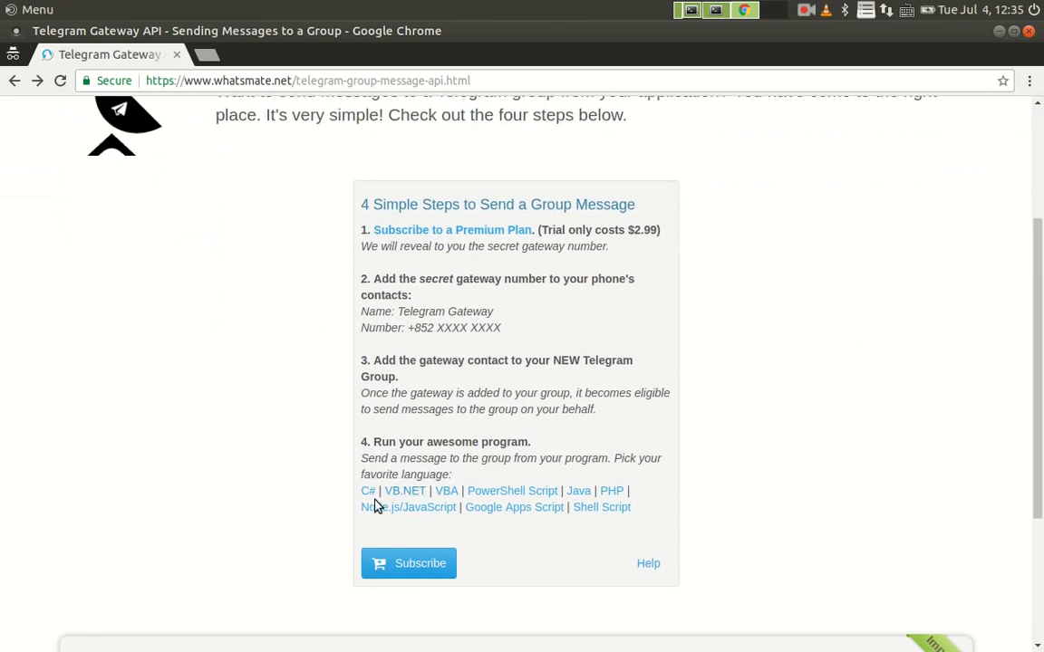
pyautogui.moveTo(514, 519)
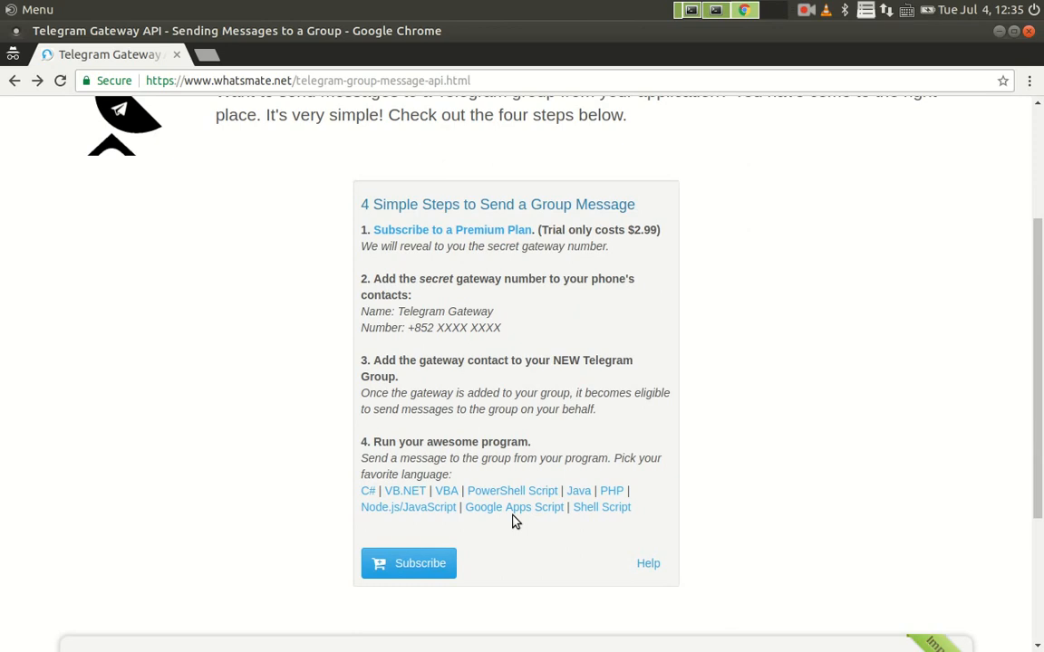
pyautogui.moveTo(578, 490)
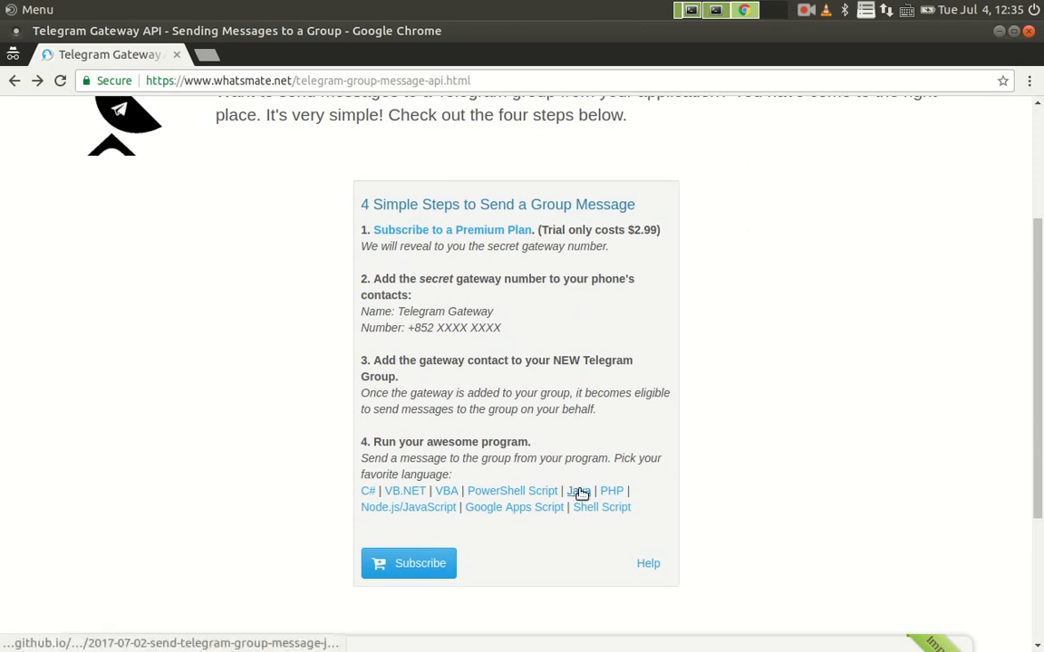
pyautogui.moveTo(578, 491)
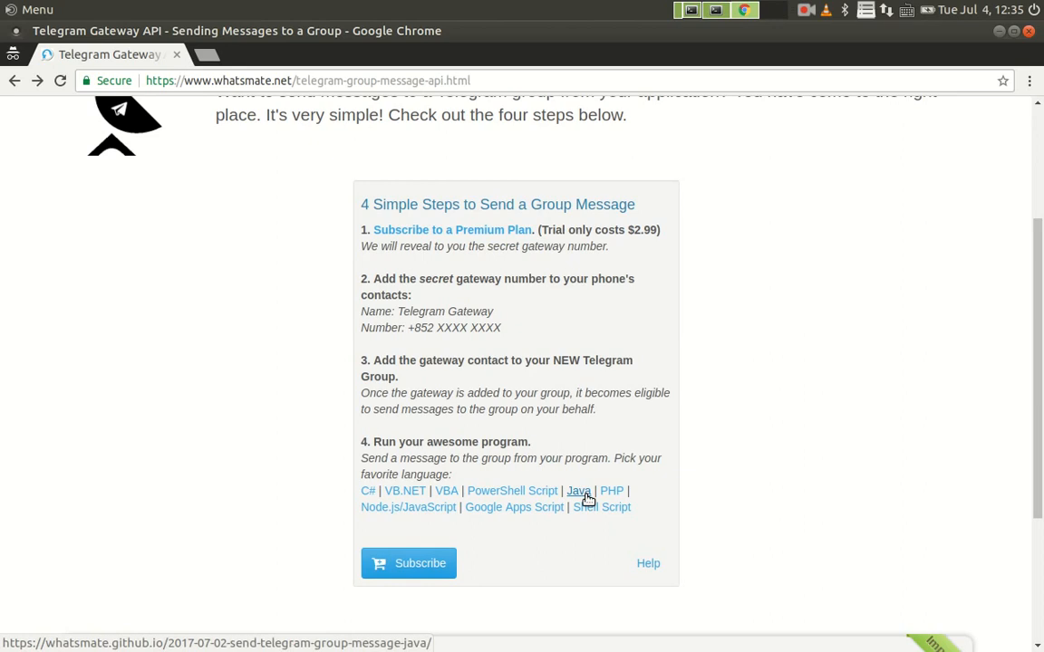
# Step: Open step 4's Java link and scroll through TelegramGroupSender.java to the compile instructions
pyautogui.click(577, 491)
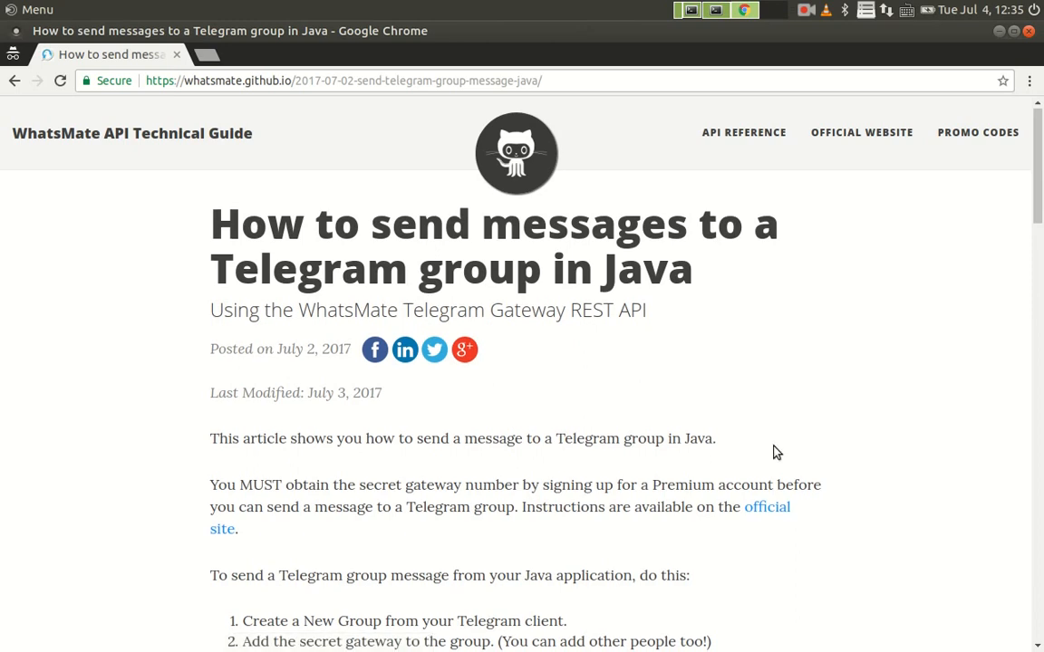
pyautogui.scroll(-3)
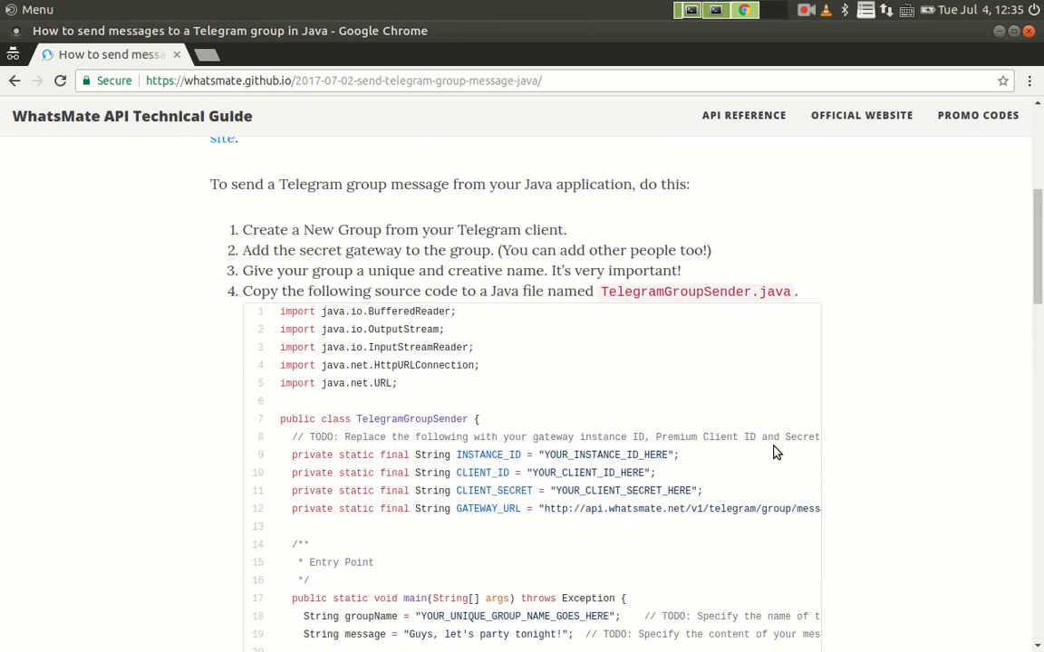
pyautogui.scroll(-3)
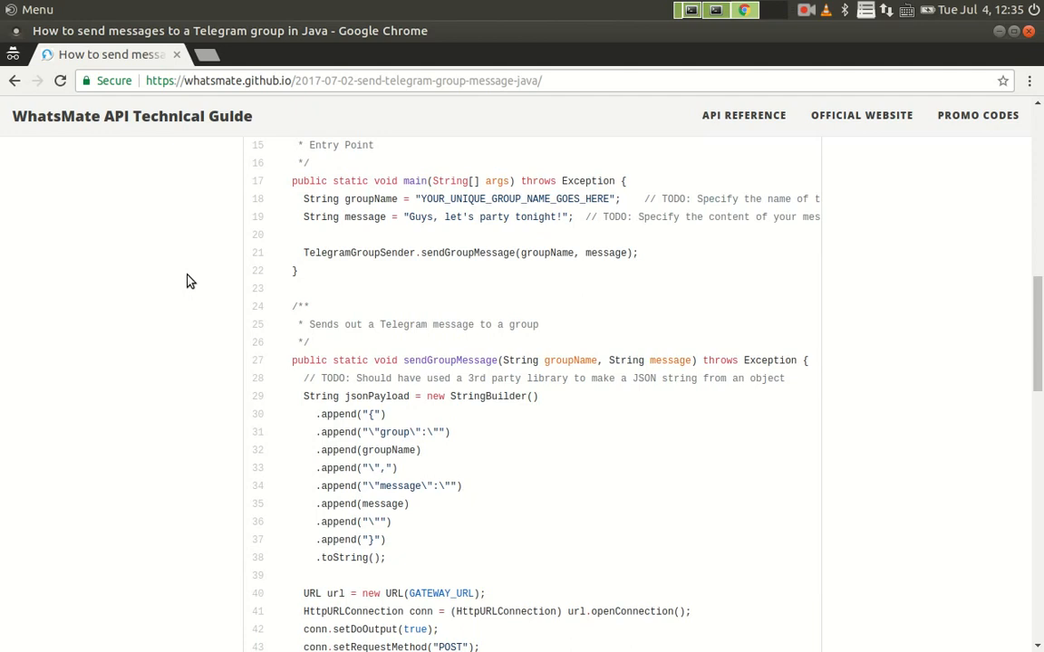
pyautogui.scroll(-3)
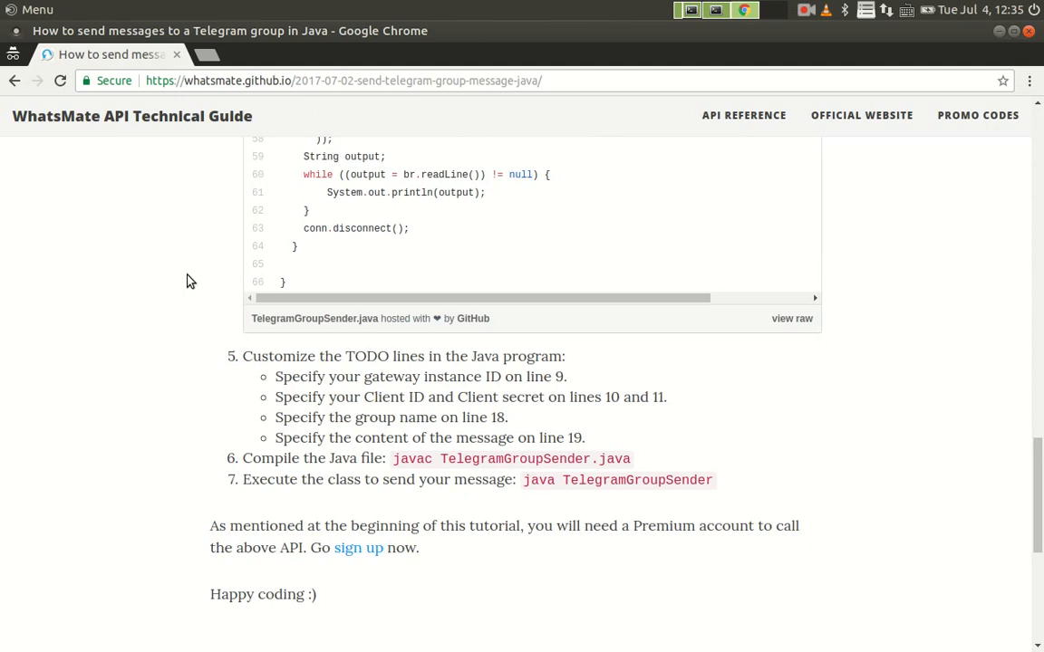
pyautogui.moveTo(791, 318)
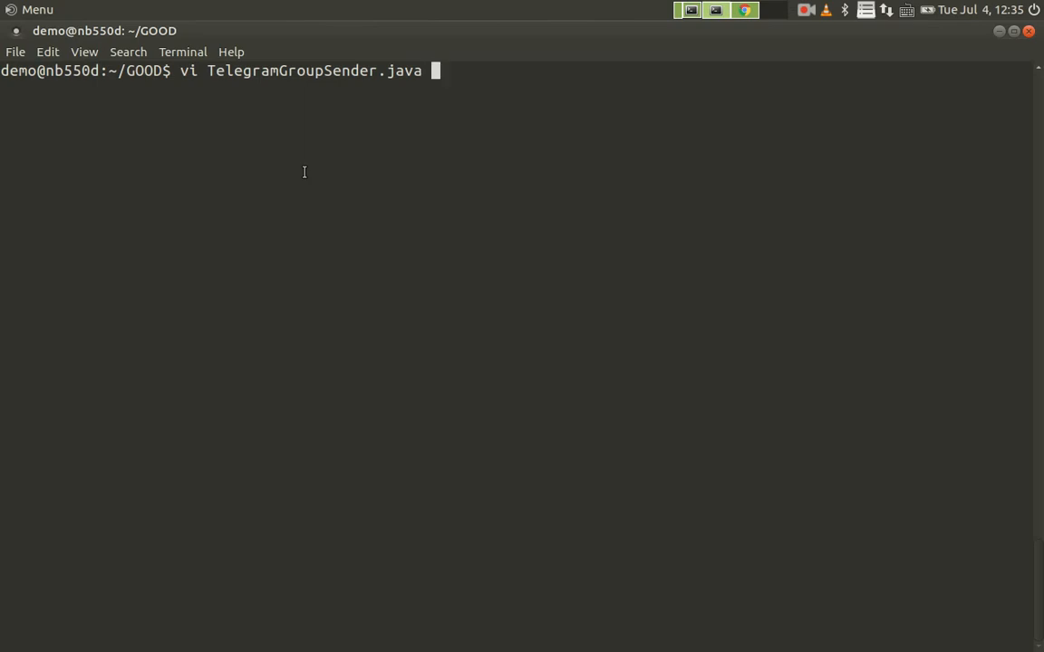
# Step: Open TelegramGroupSender.java in vim, turn on line numbers with ':set nu', and jump to the top
pyautogui.press('Return')
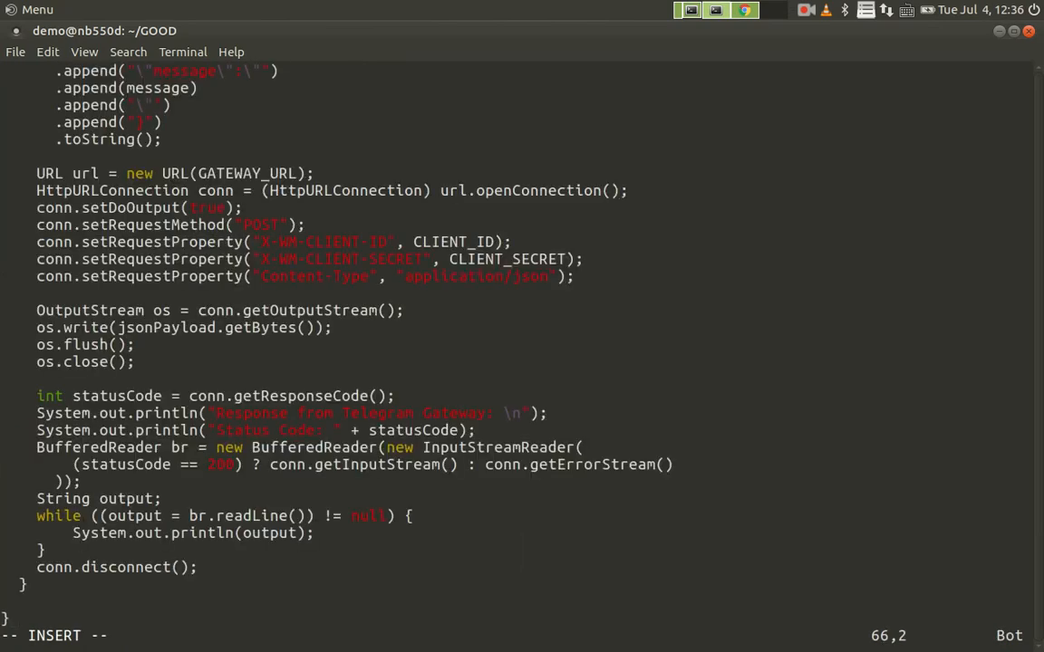
pyautogui.write(':set n')
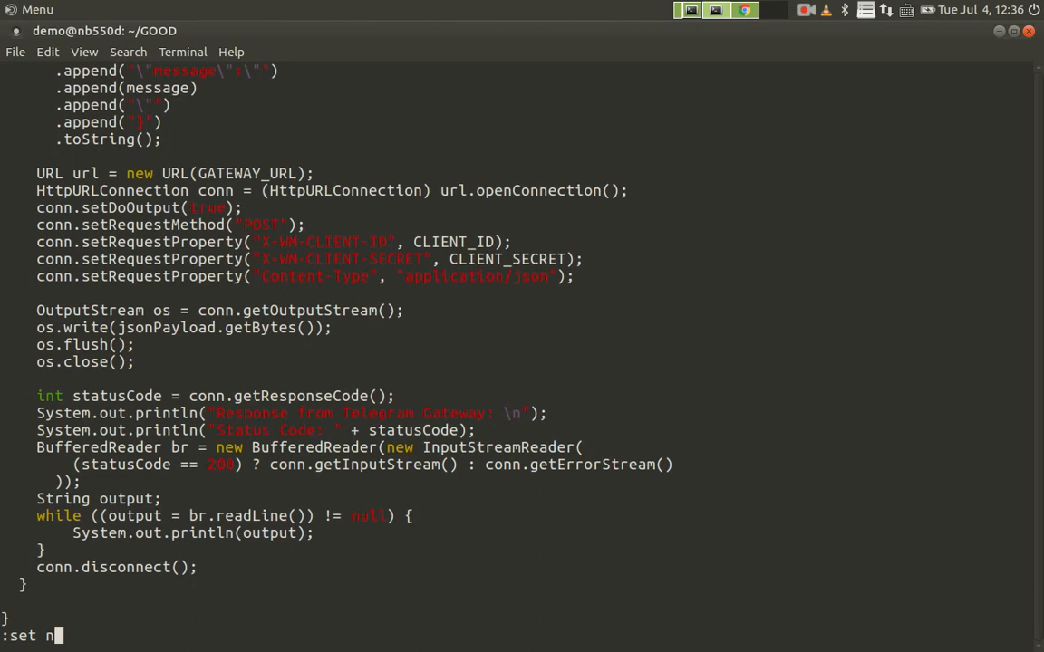
pyautogui.write('u')
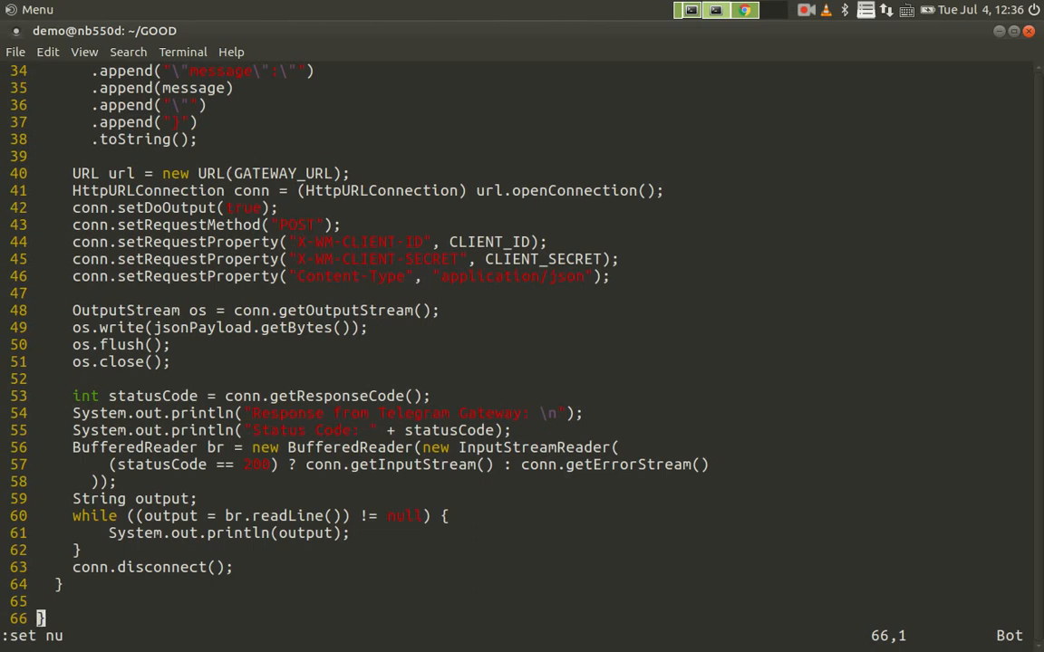
pyautogui.press('gg')
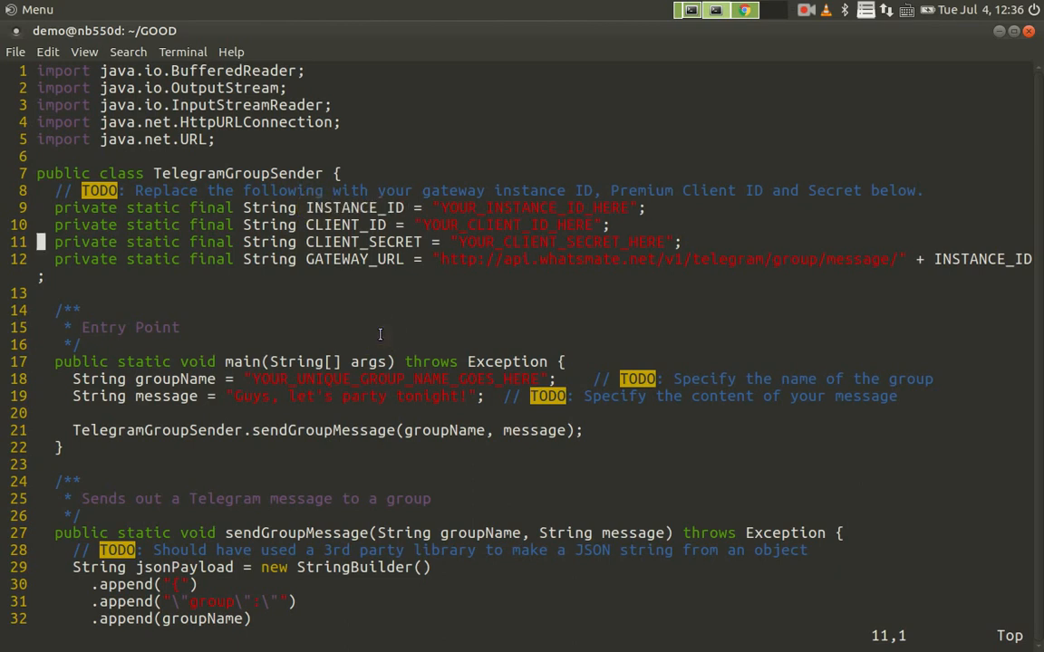
# Step: Enter insert mode at YOUR_UNIQUE_GROUP_NAME_GOES_HERE on line 18 to clear it
pyautogui.click(74, 379)
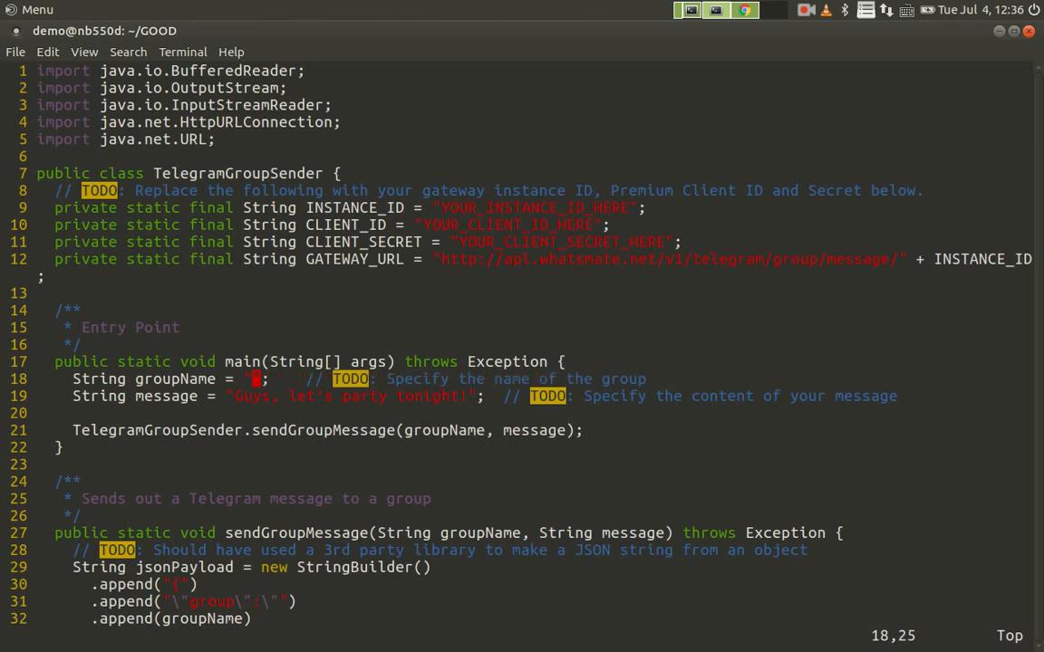
pyautogui.press('i')
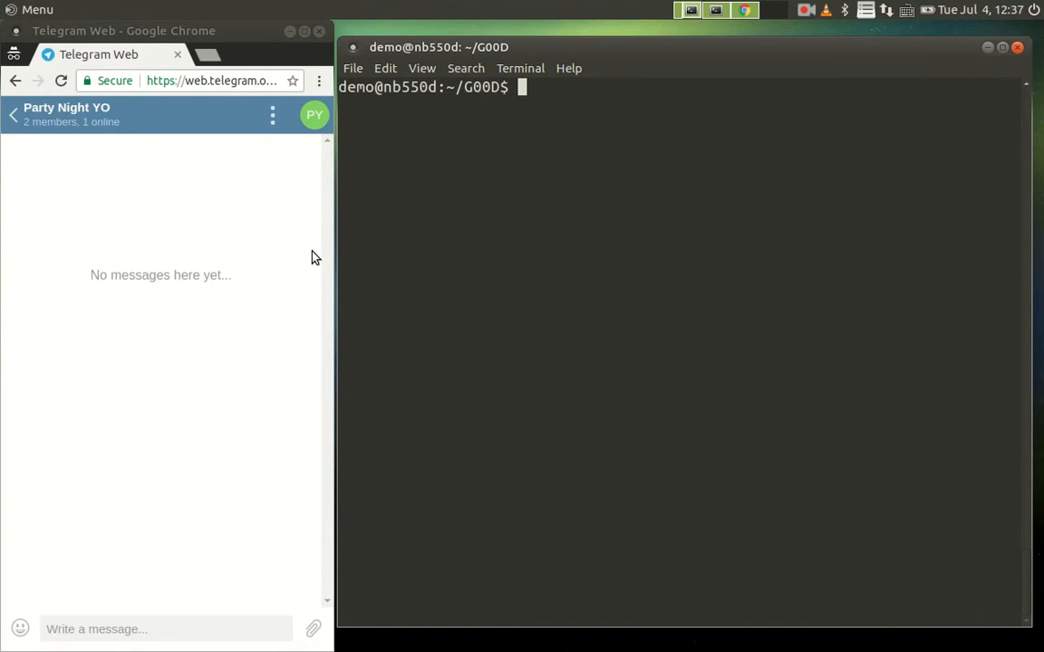
pyautogui.moveTo(58, 127)
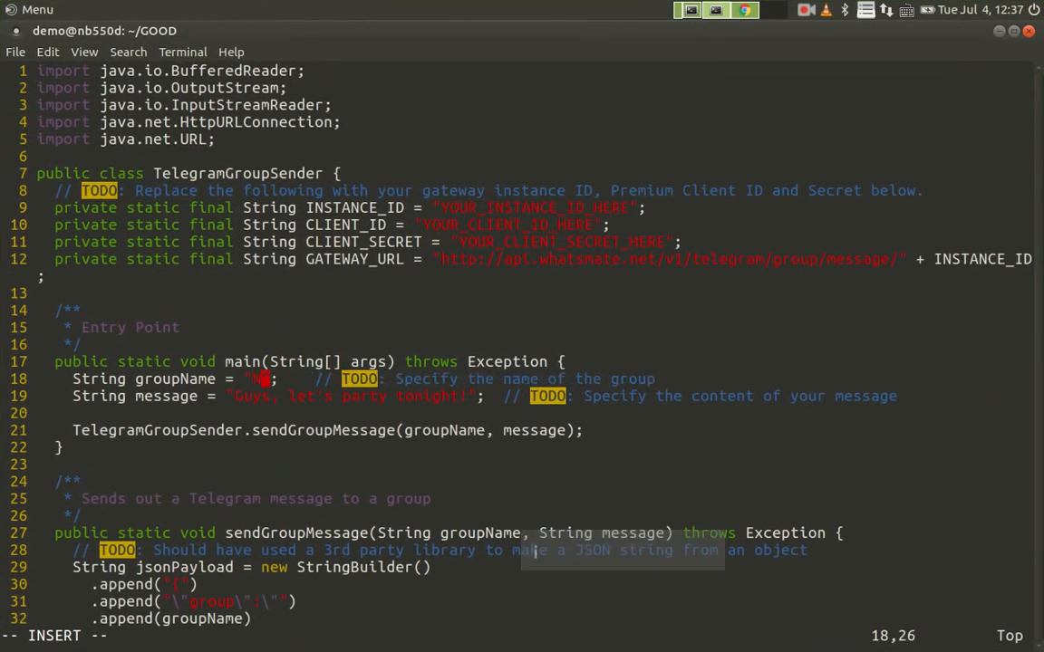
# Step: Finish typing "Party Night YO" as the group name, then save and quit with :wq
pyautogui.write('Night YO')
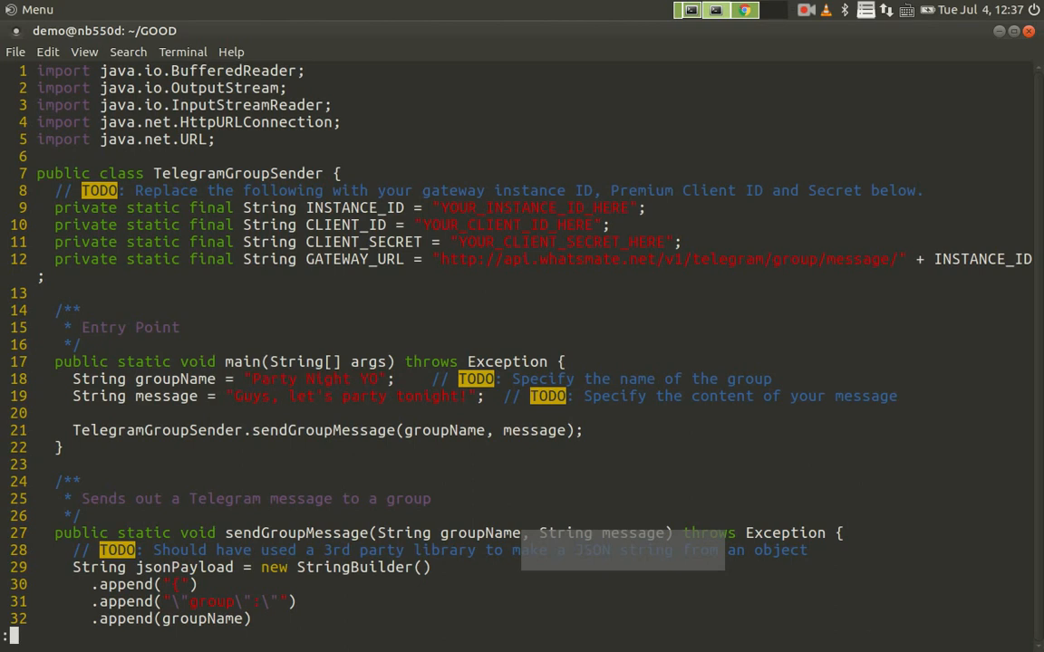
pyautogui.write(':wq')
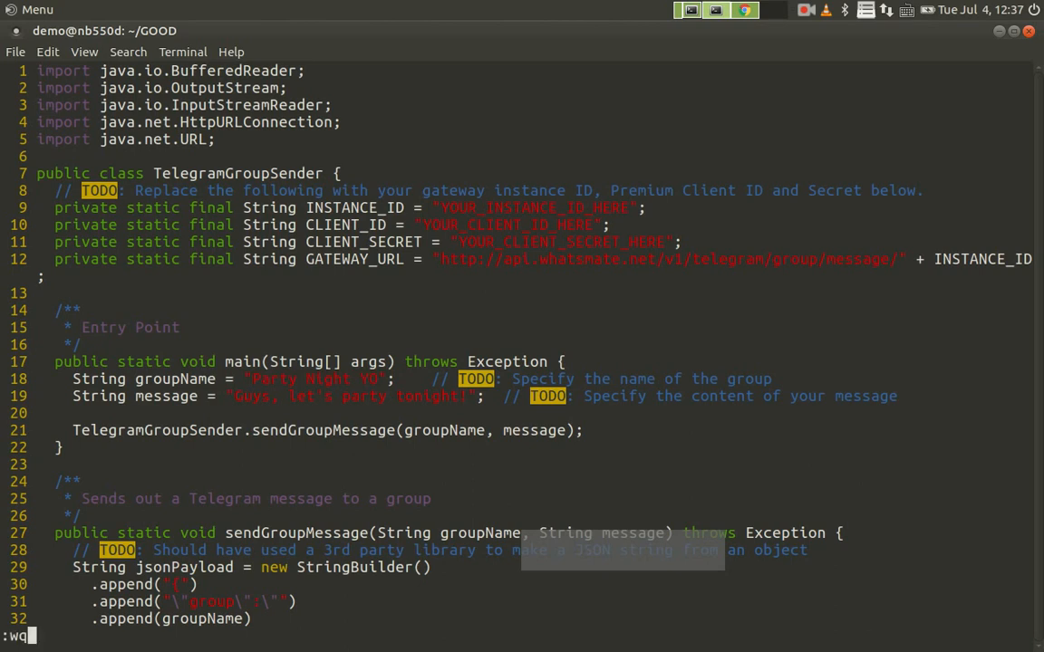
pyautogui.moveTo(604, 280)
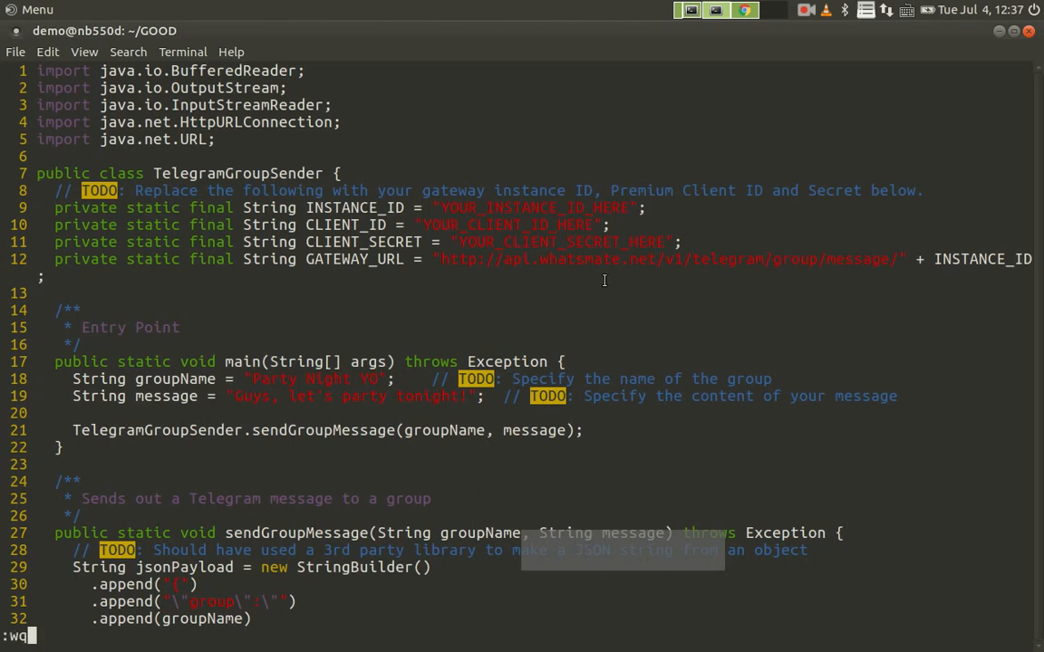
pyautogui.press('Return')
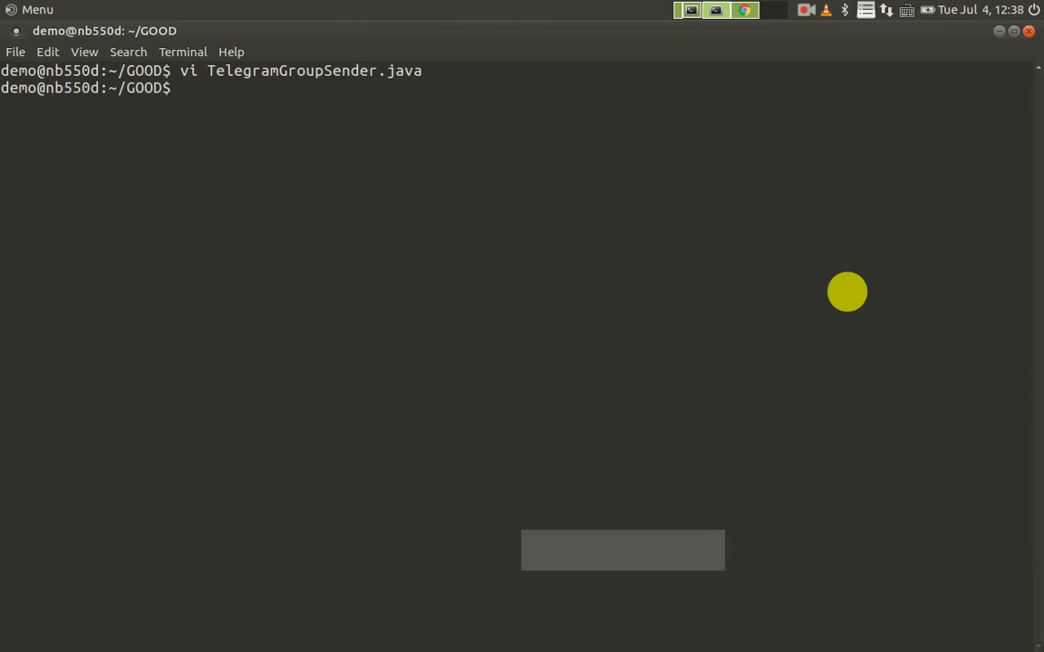
# Step: Compile TelegramGroupSender.java with javac and list the folder to confirm TelegramGroupSender.class exists
pyautogui.write('javac')
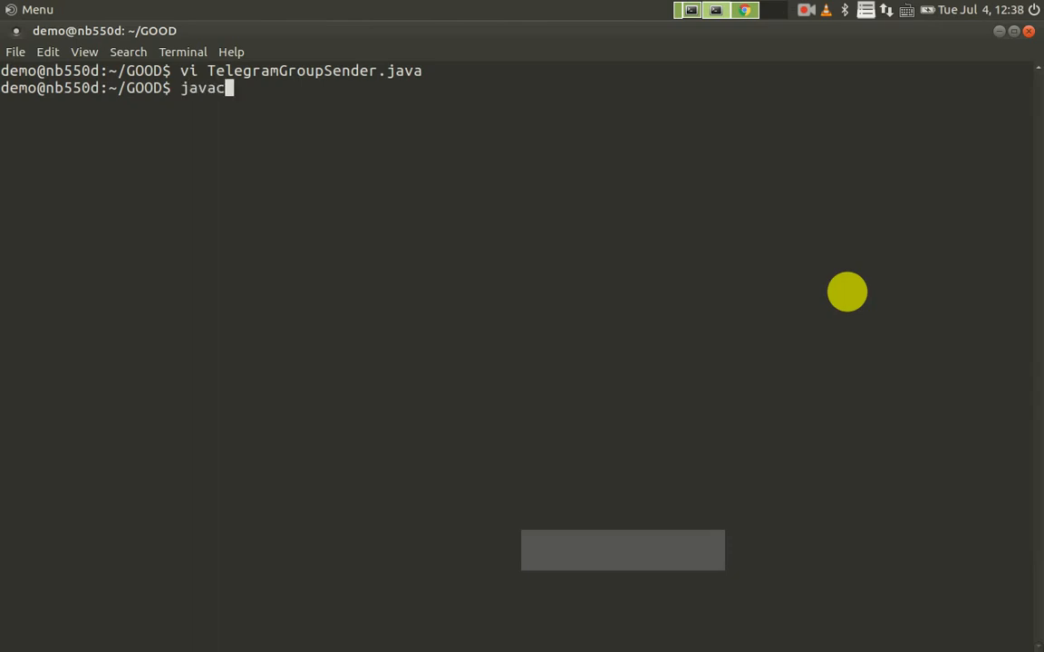
pyautogui.write('TelegramGroupSender.java')
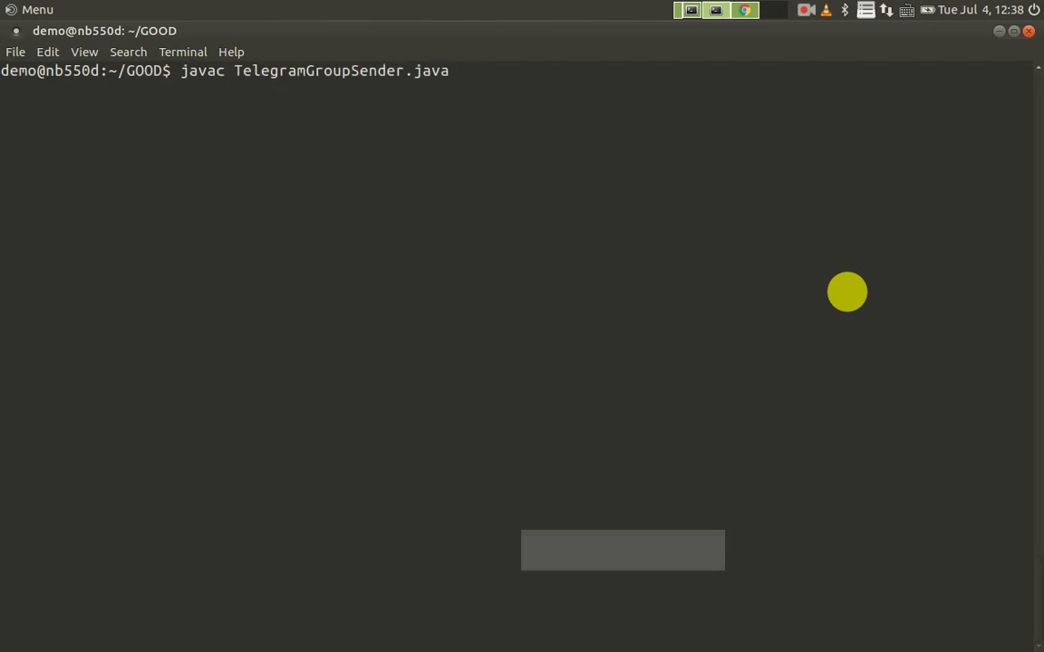
pyautogui.press('Return')
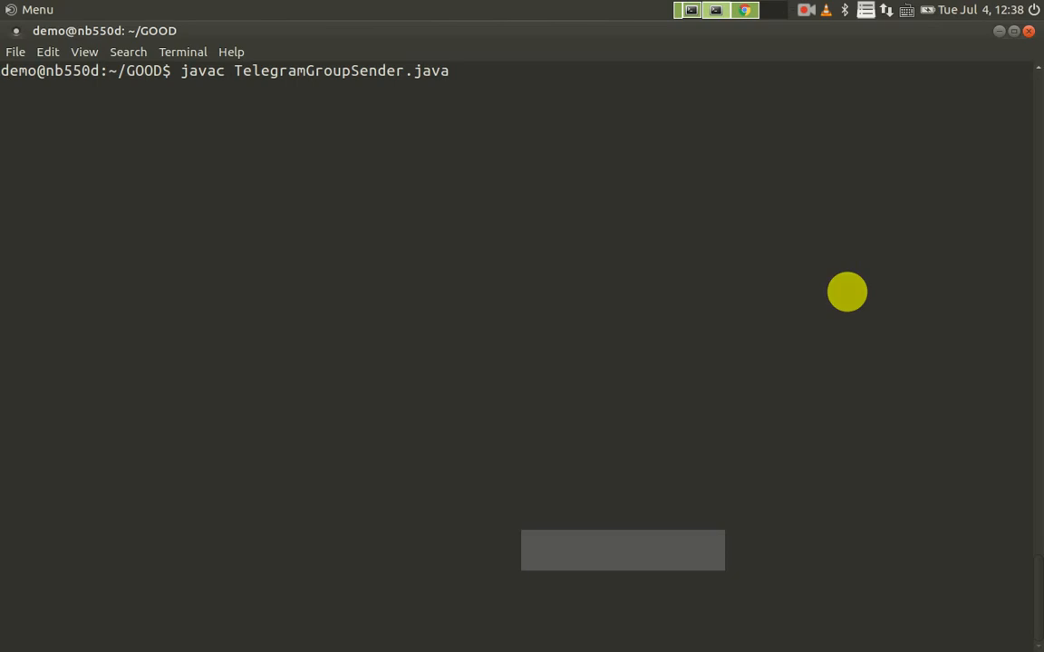
pyautogui.press('Return')
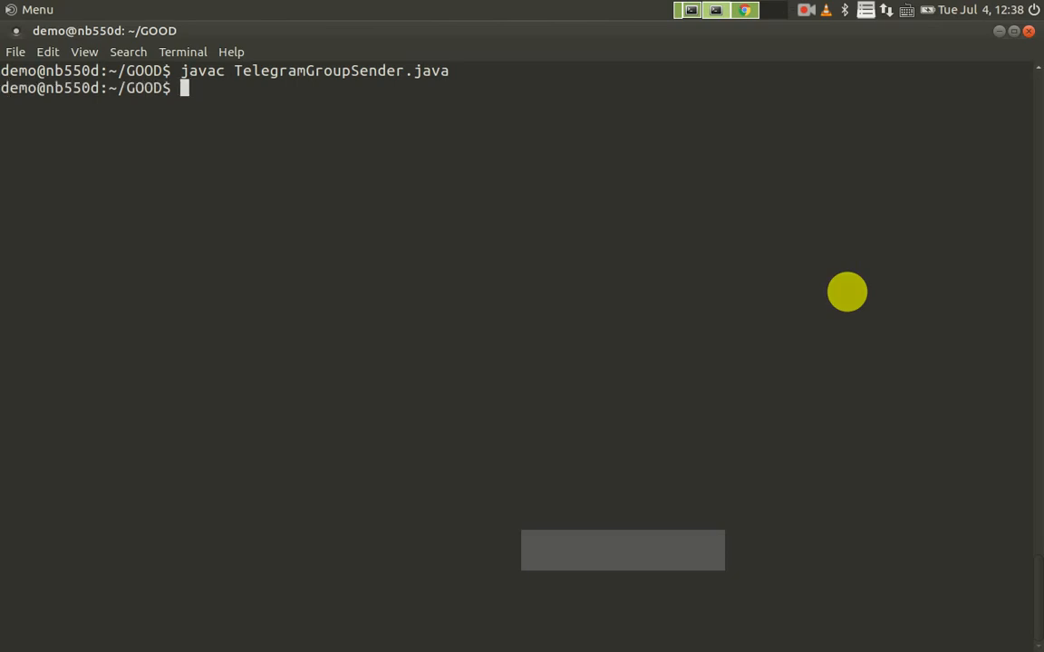
pyautogui.write('ls -')
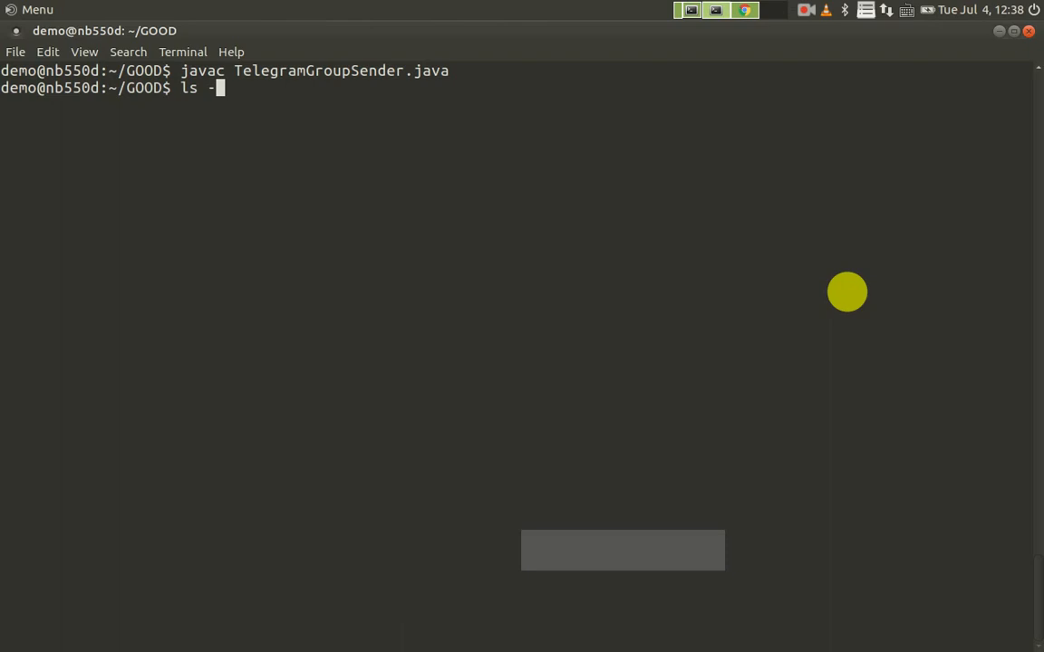
pyautogui.press('Return')
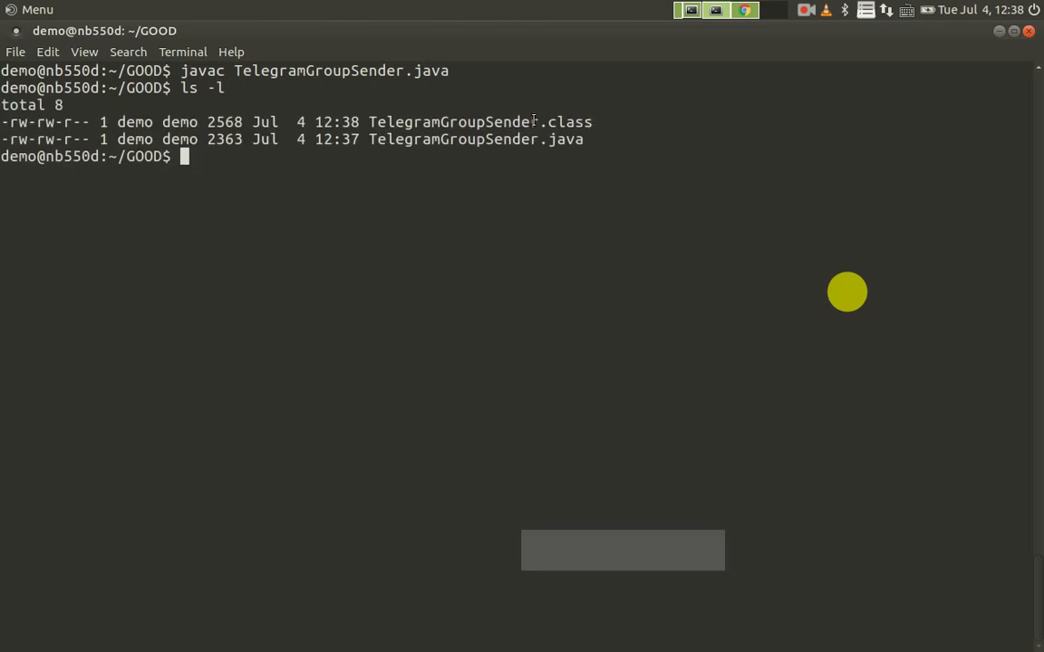
pyautogui.moveTo(691, 144)
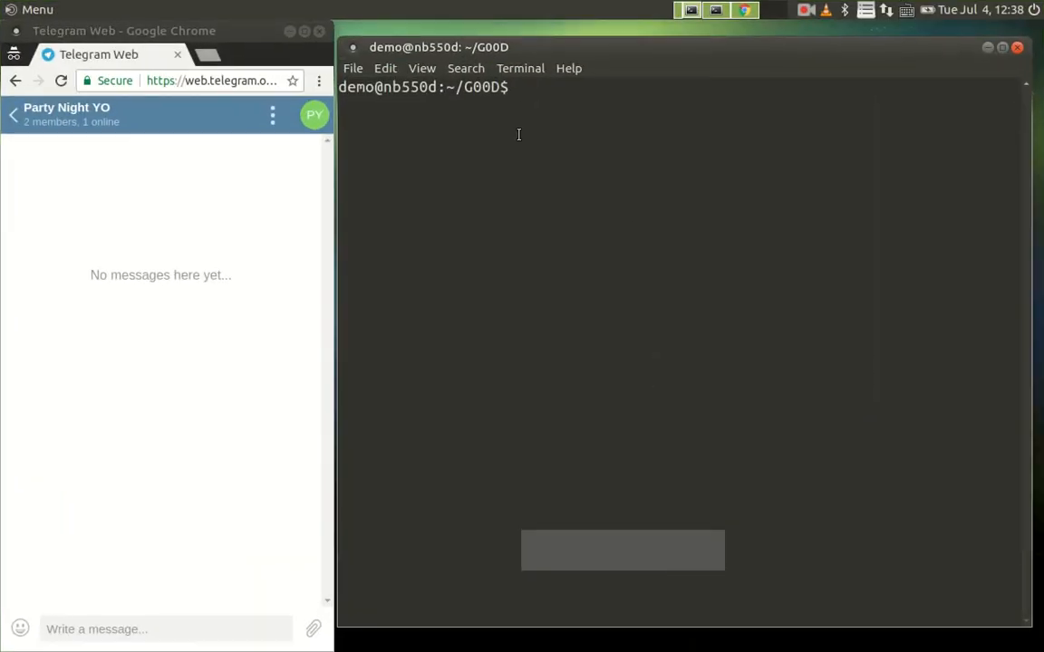
# Step: Run java TelegramGroupSender to send "Guys, let's party tonight!" to Party Night YO
pyautogui.write('jva')
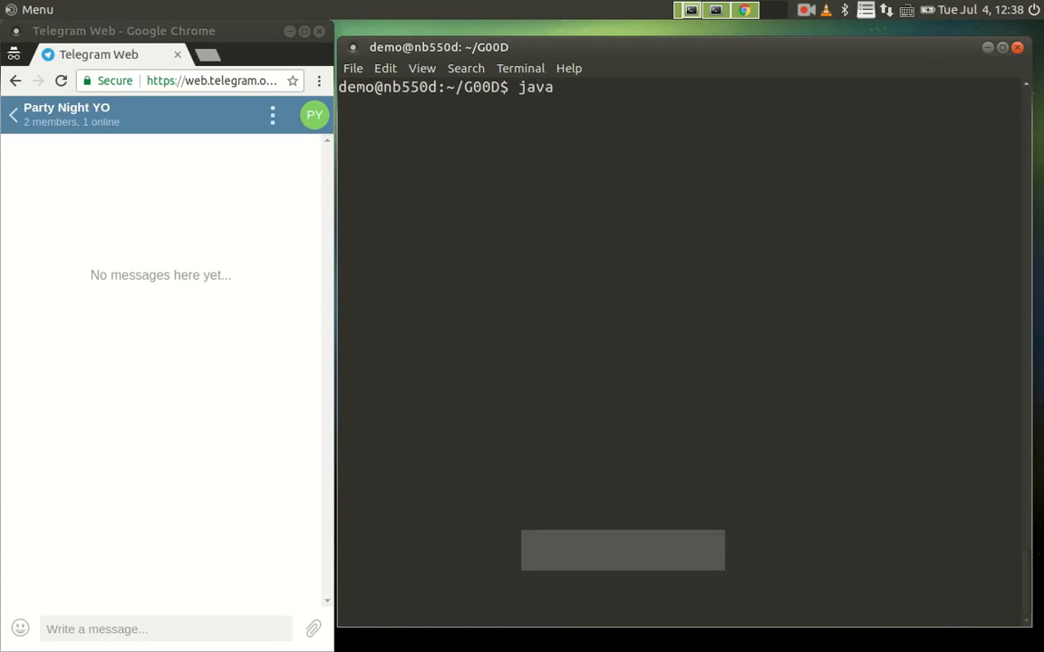
pyautogui.write('TelegramGroupSender')
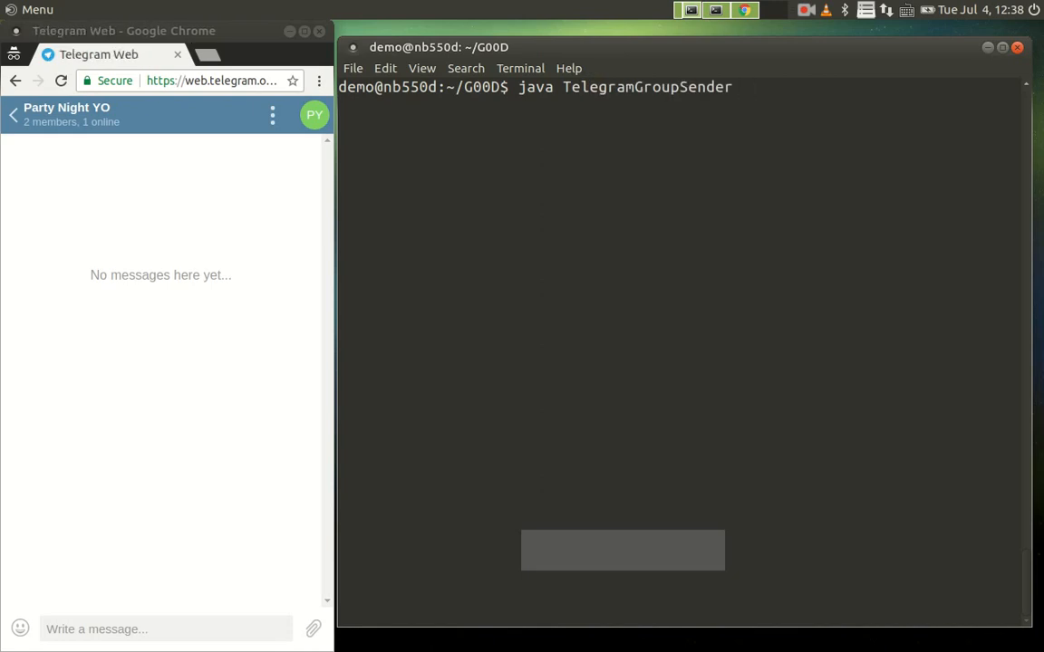
pyautogui.press('Return')
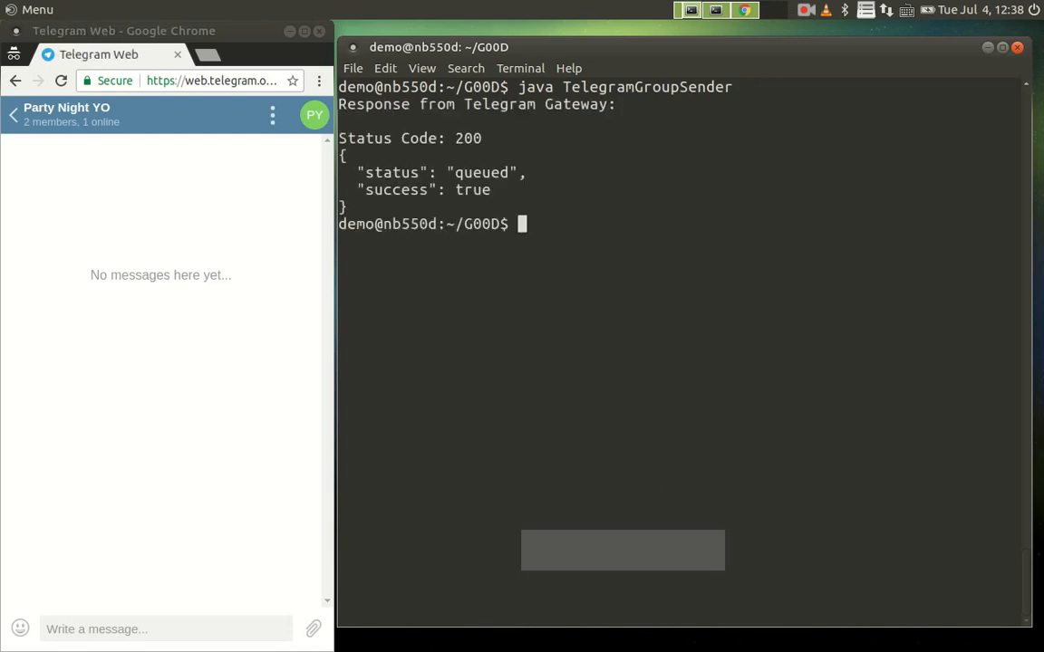
pyautogui.rightClick(516, 131)
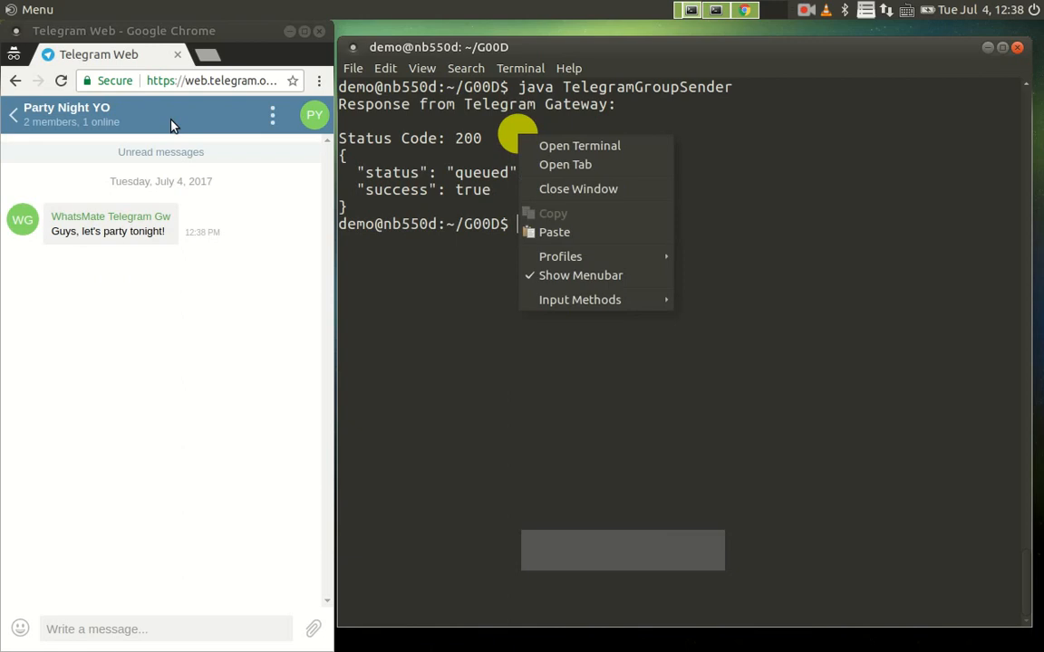
pyautogui.click(132, 263)
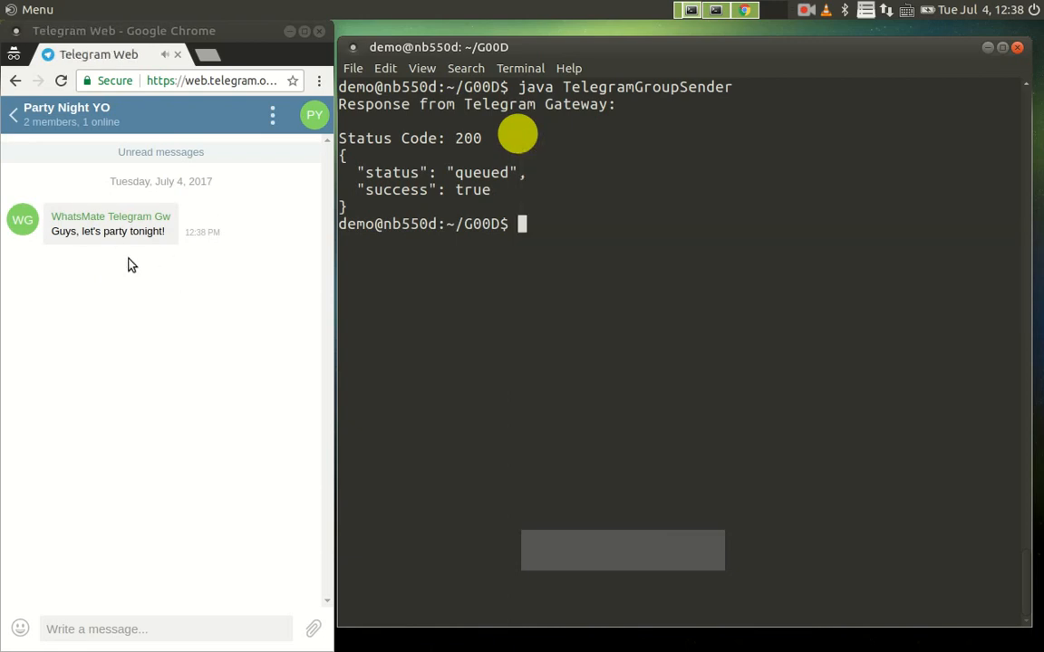